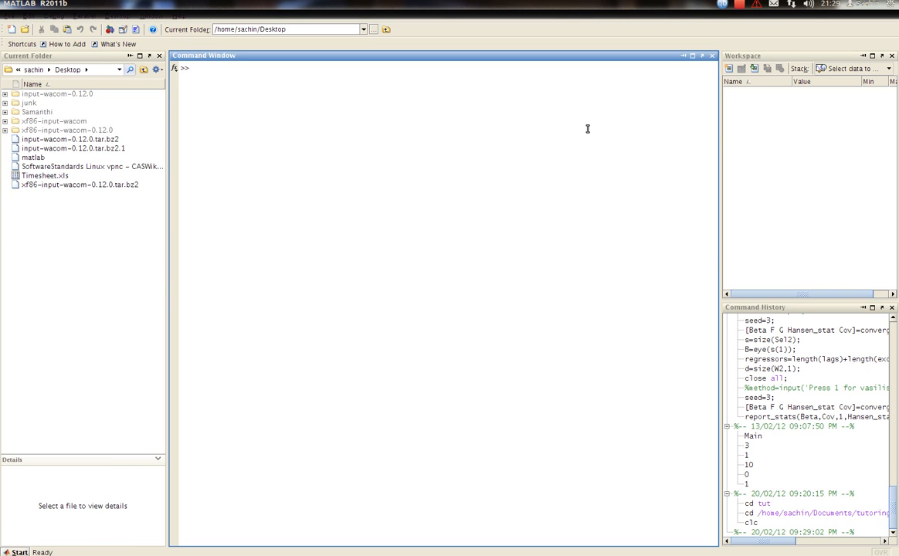
Run fprintf('Hello World') so Hello World prints just before the prompt.
text(fpr)
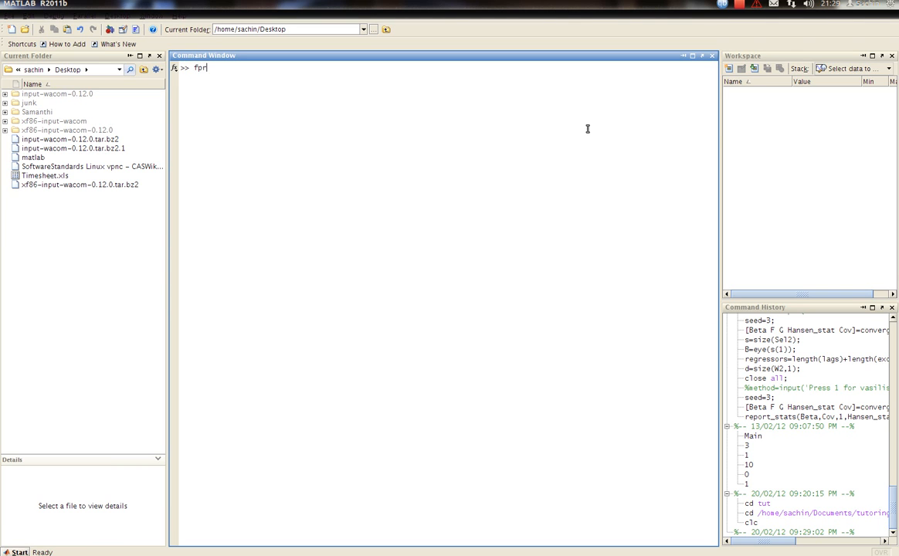
text(intf)
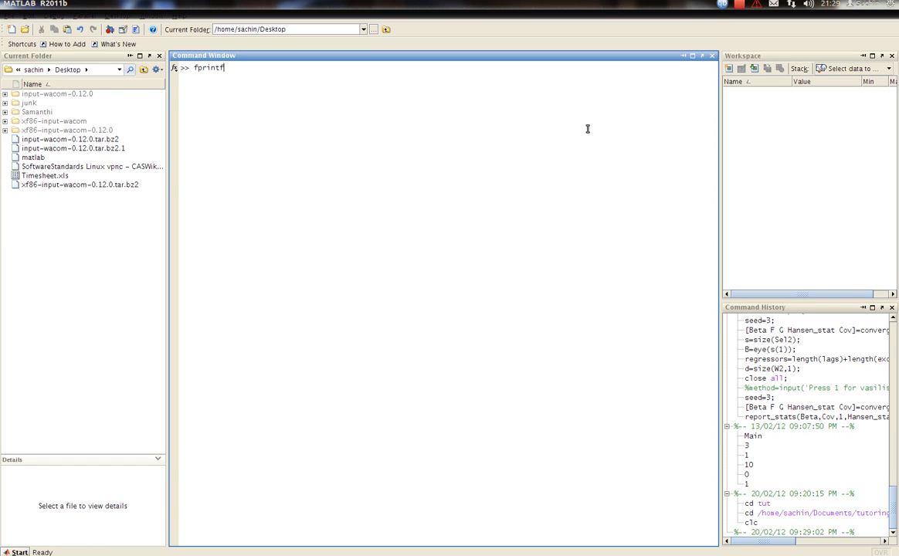
text(()
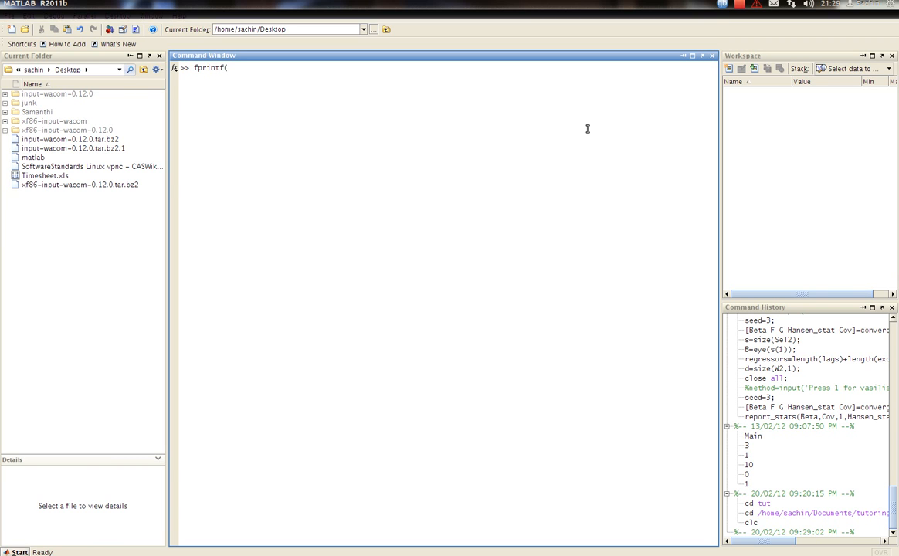
text(()
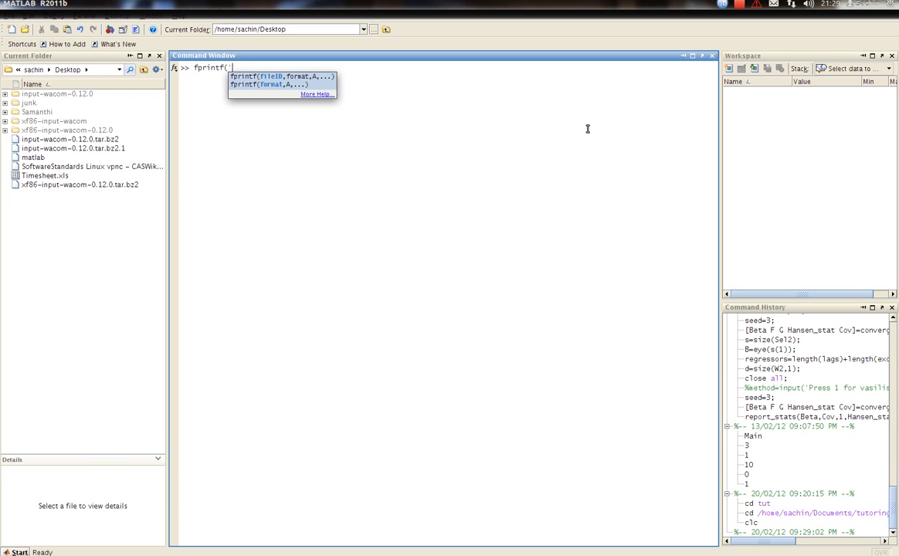
text(Hell)
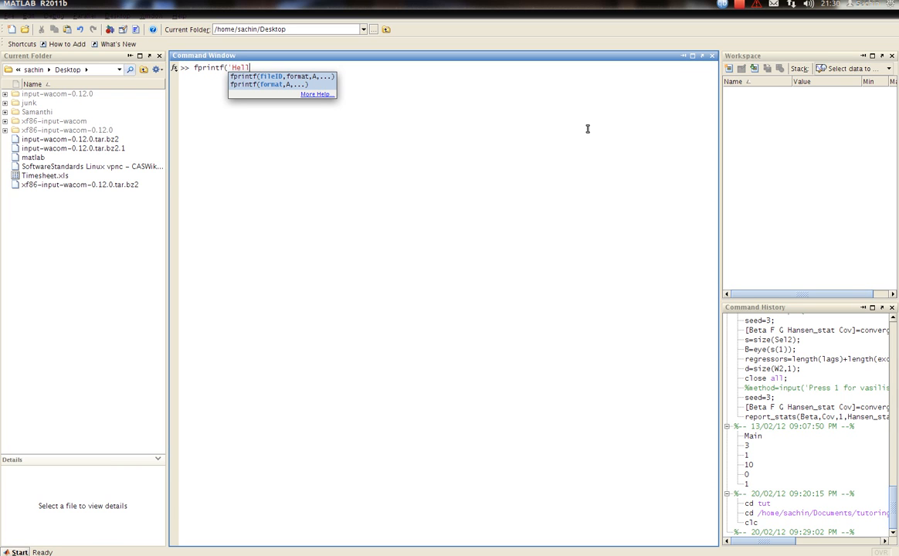
text(o)
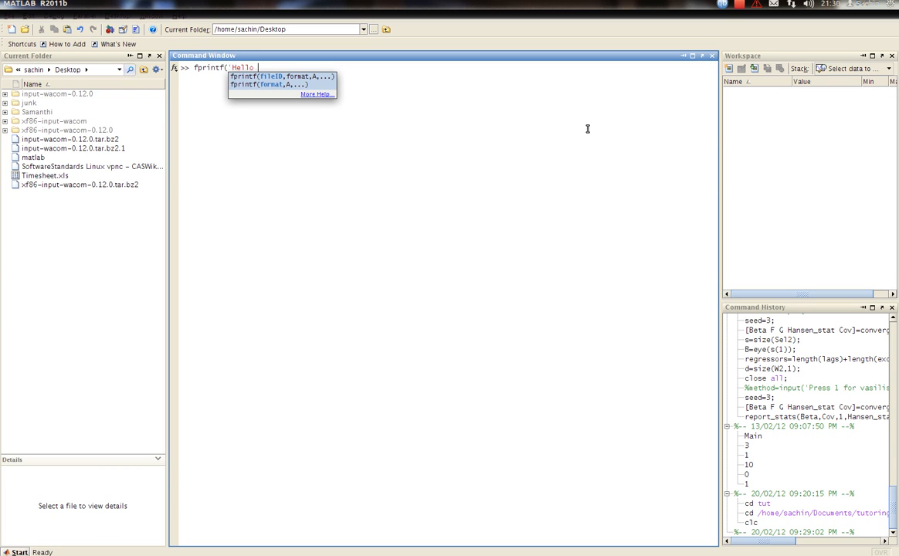
text(World)
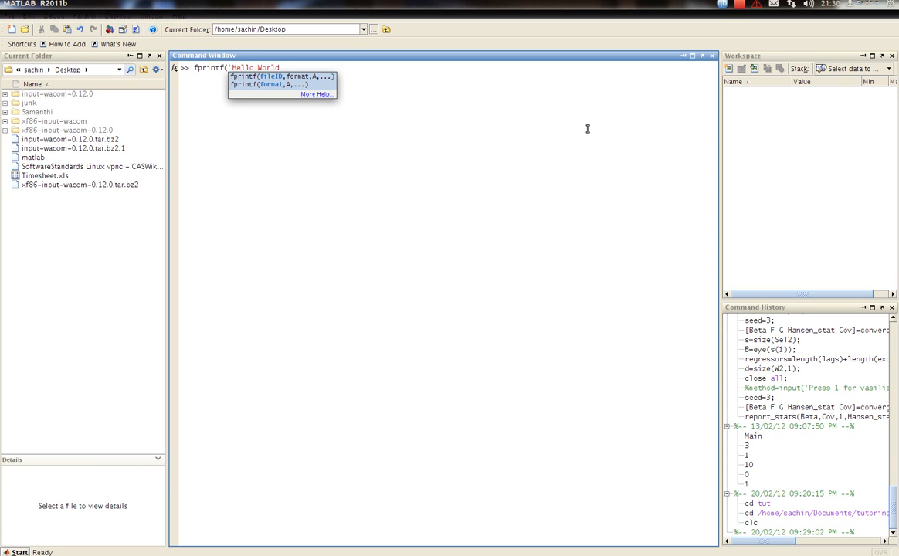
text())
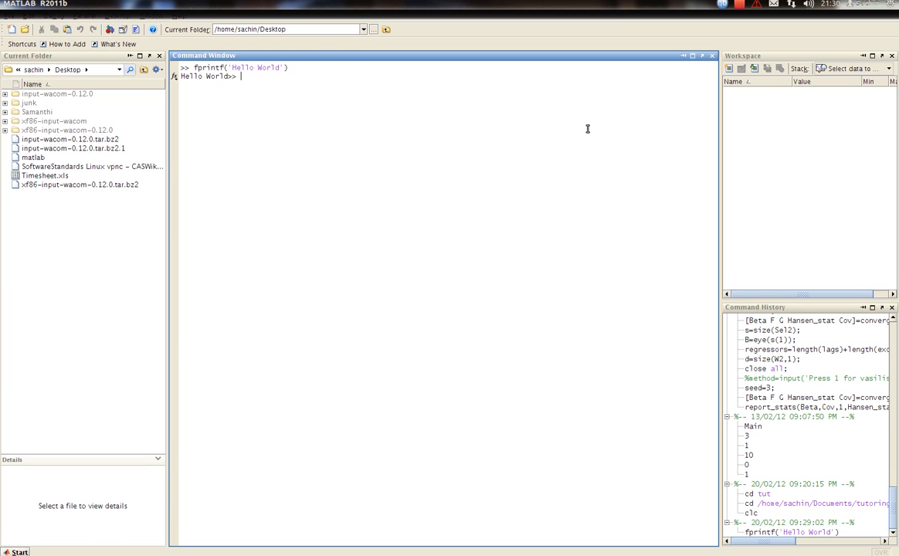
mouse_move(495, 302)
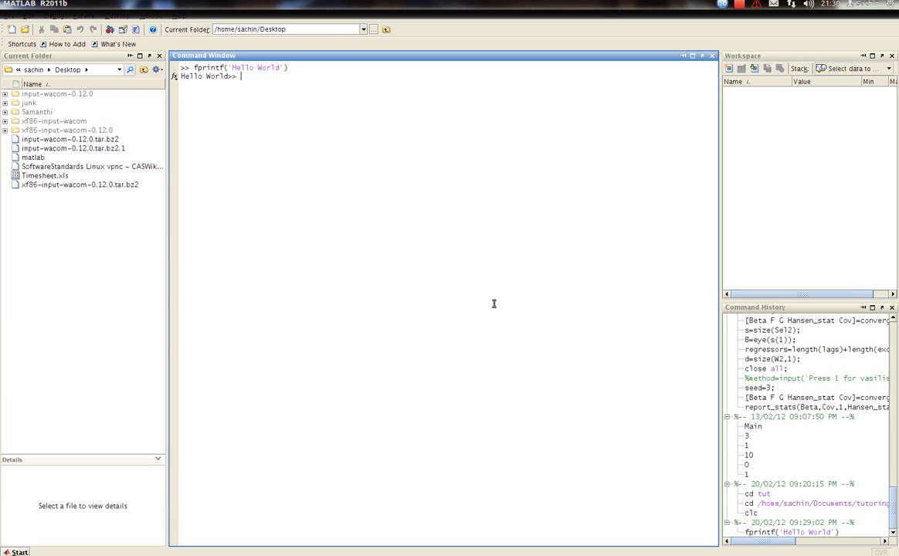
mouse_move(359, 241)
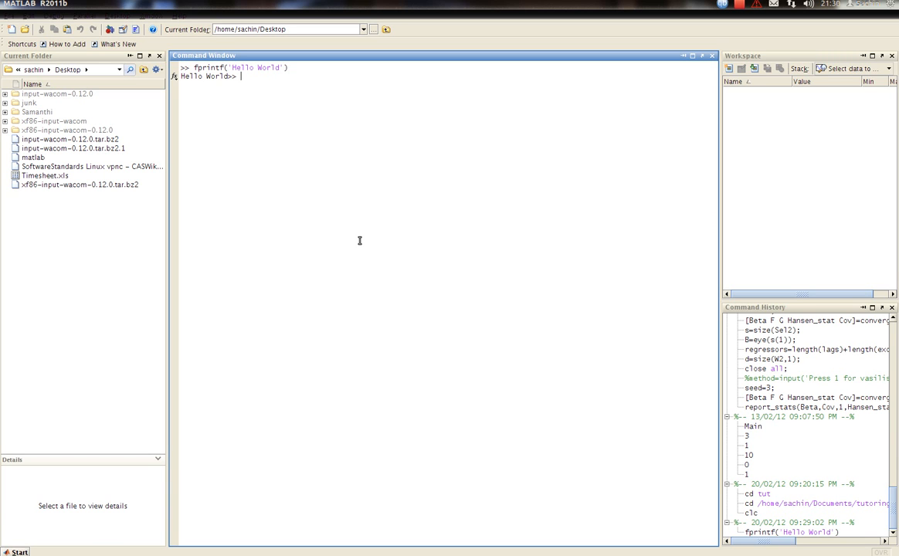
mouse_move(247, 100)
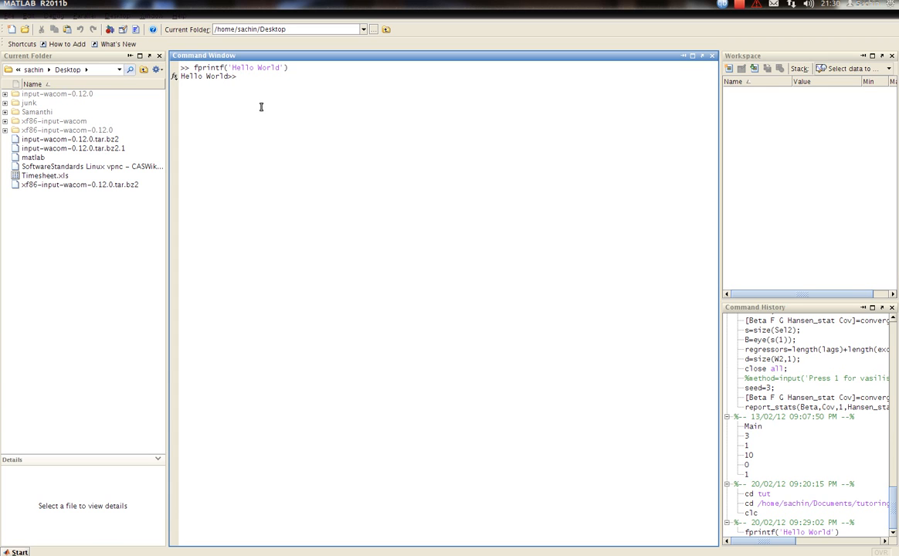
Run fprintf('Hello World\n') so Hello World prints on its own line.
text(fprintf('Hello World'))
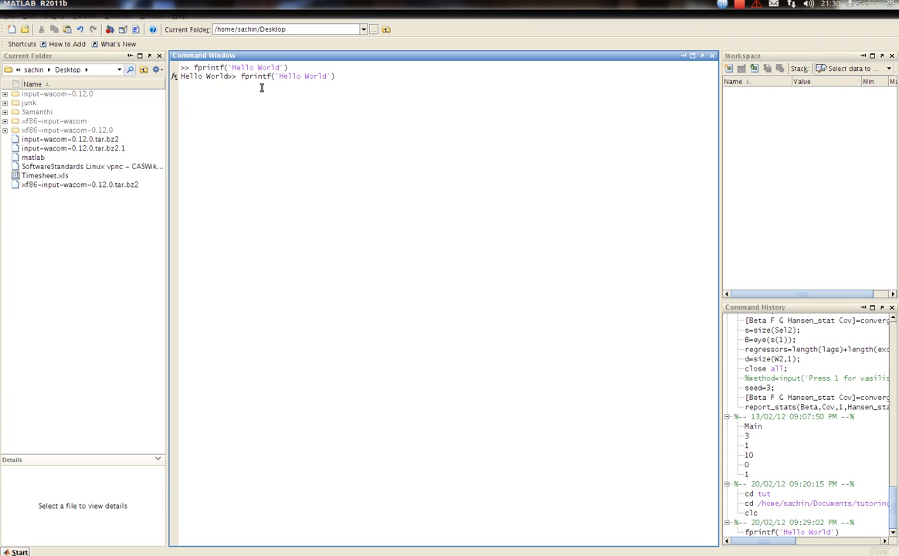
text(\n)
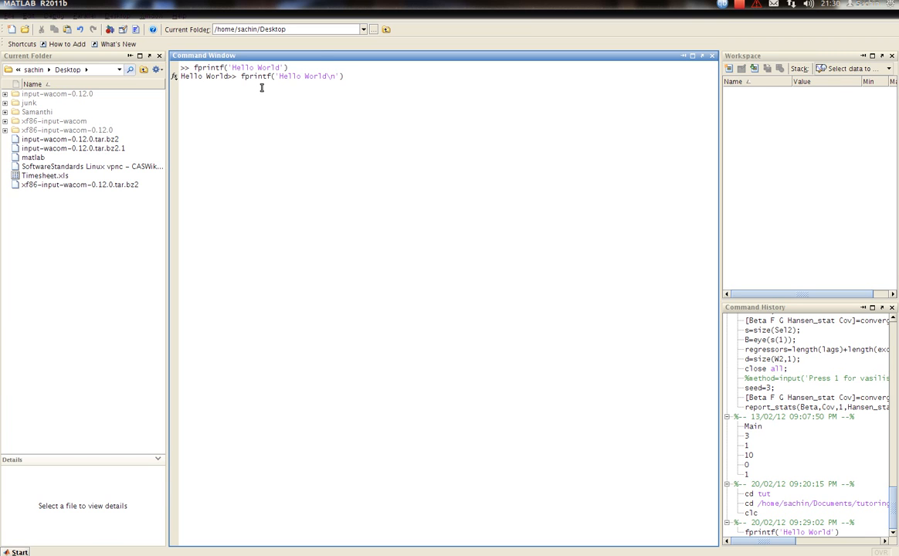
key(enter)
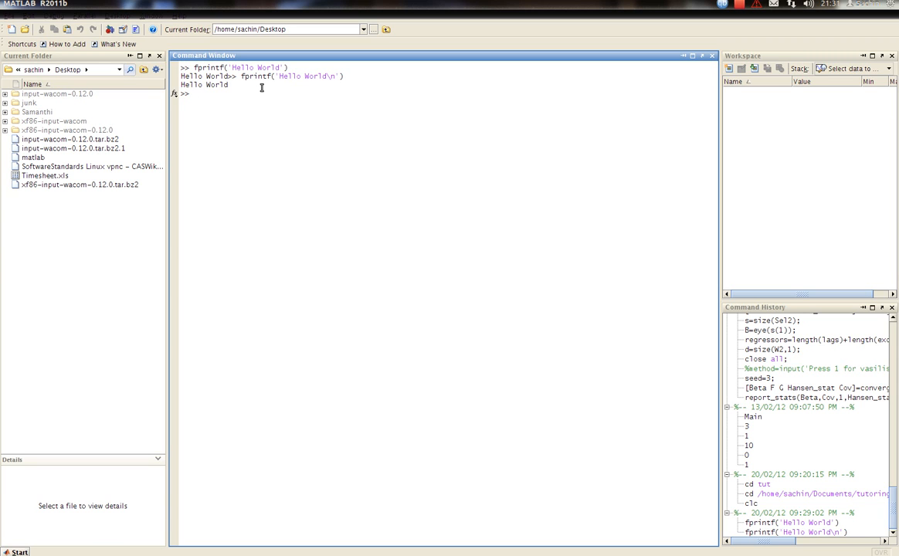
Set a=1, then evaluate a+1 giving 2 and a+5464 giving 5465.
text(a)
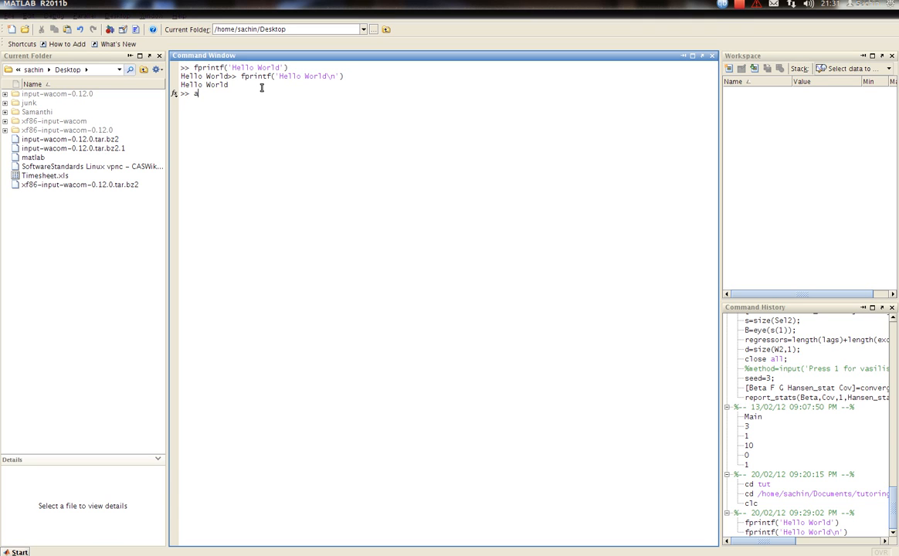
text(=1)
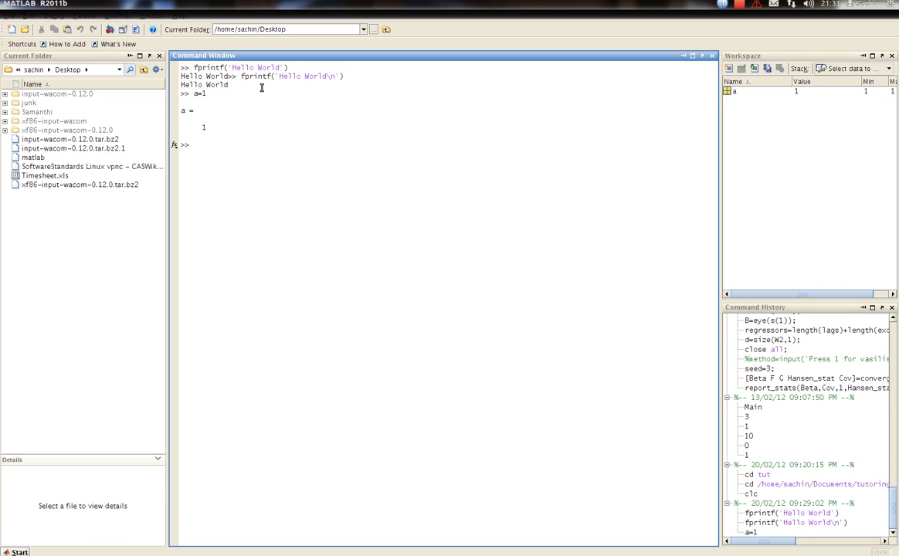
text(a+1)
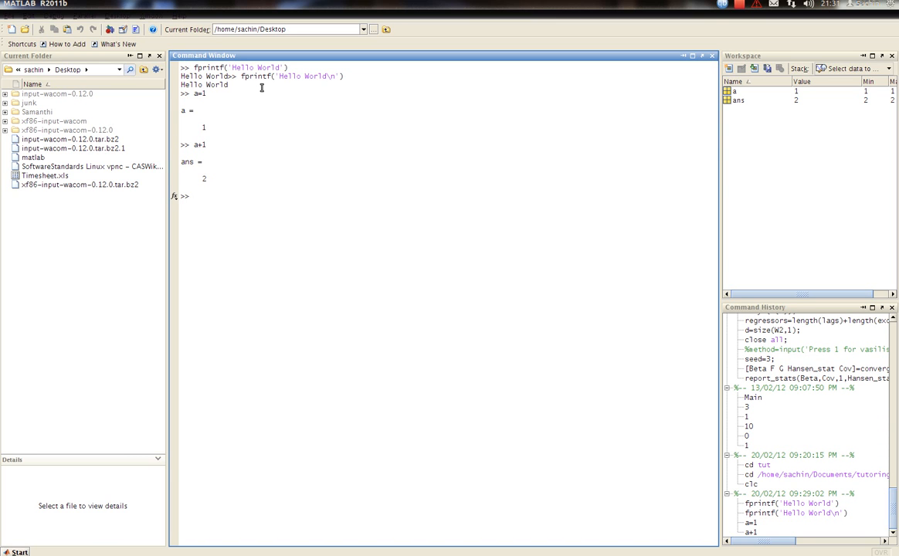
text(a+5464)
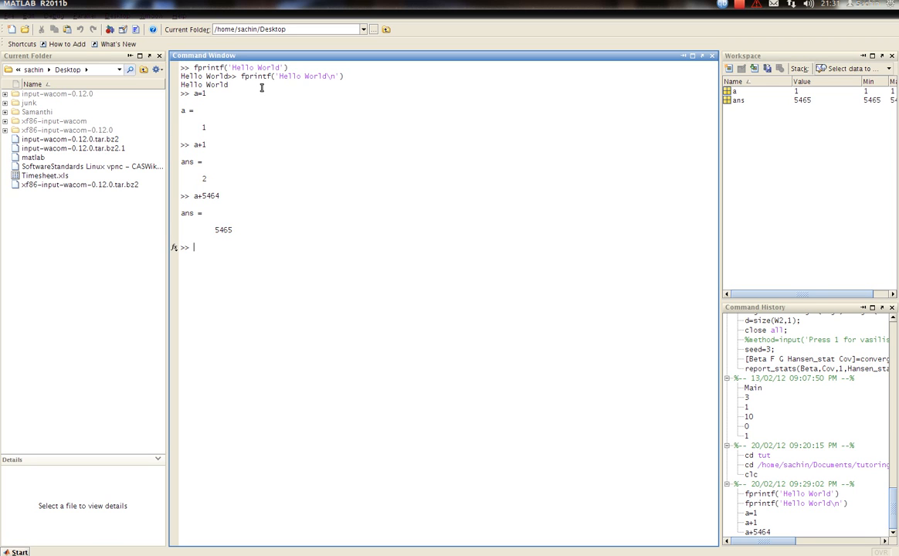
Assign a the row vector [1 2 3].
text(a)
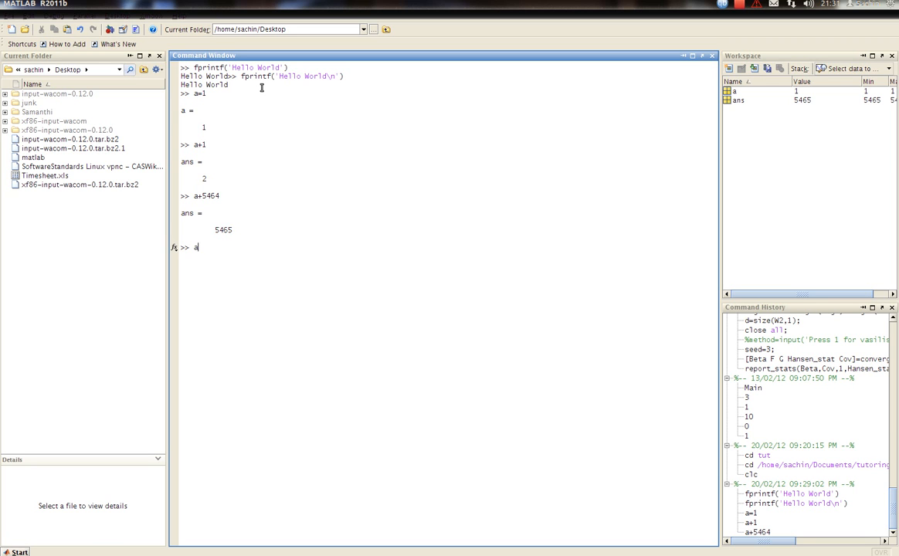
text(=)
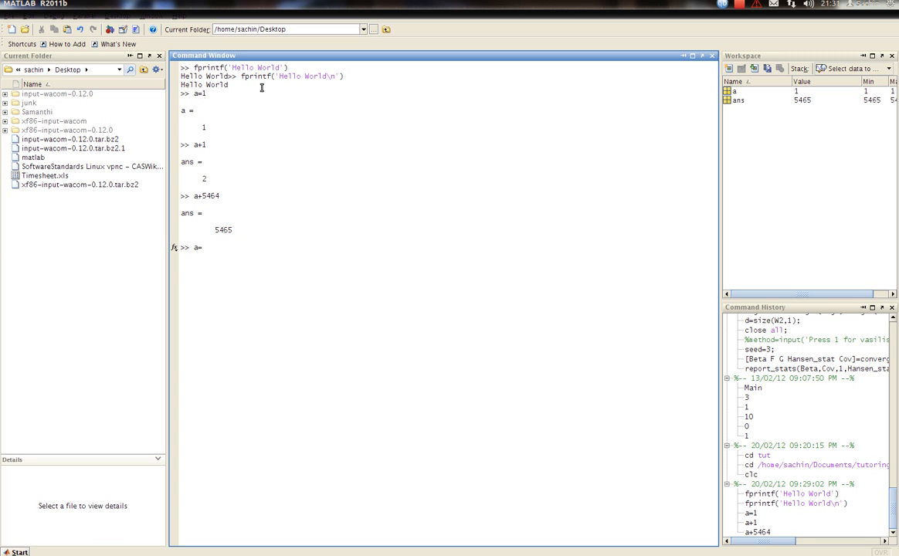
text([])
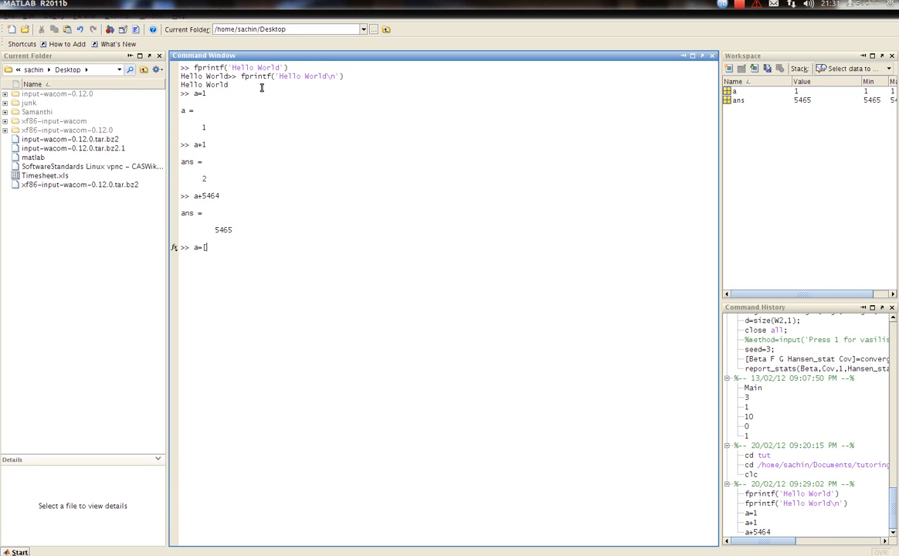
text([)
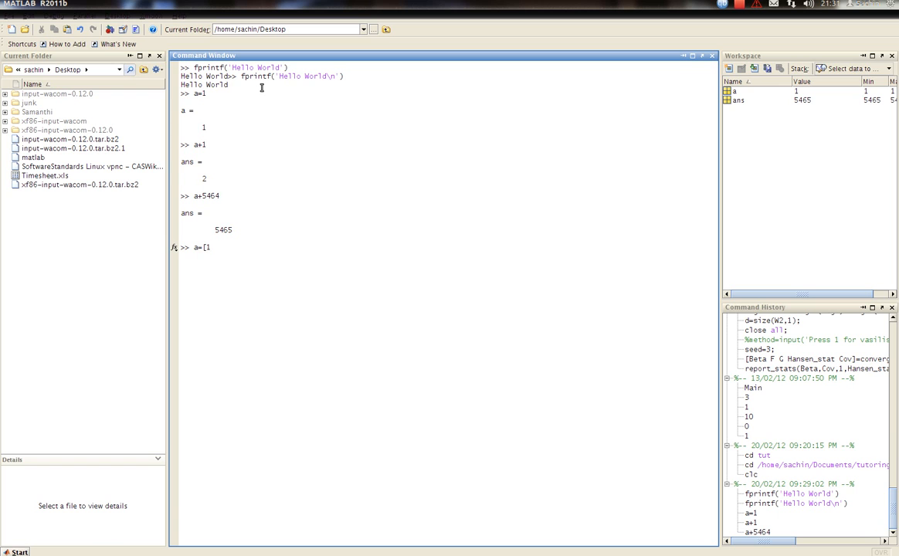
text(2 3)
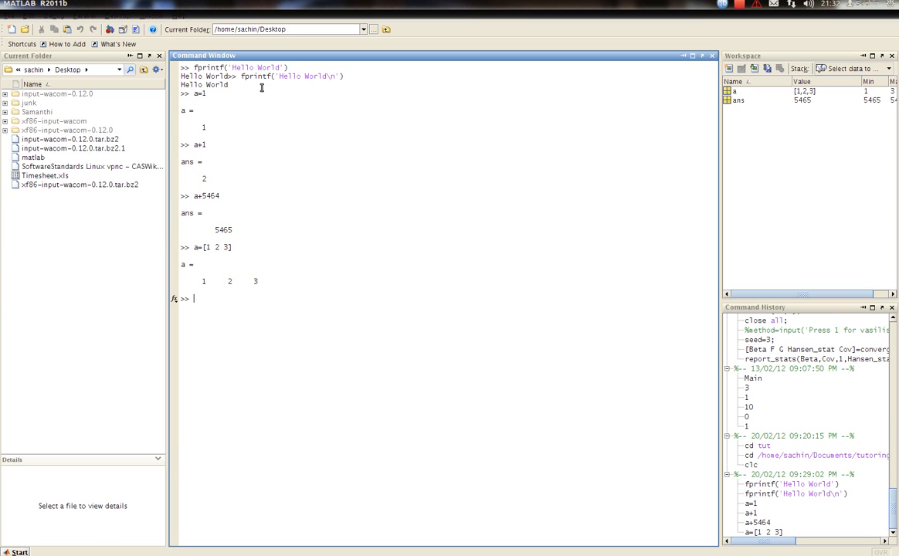
Redefine a as the 2-by-3 matrix [1 2 3; 4 5 6].
text(a=[1 2 3])
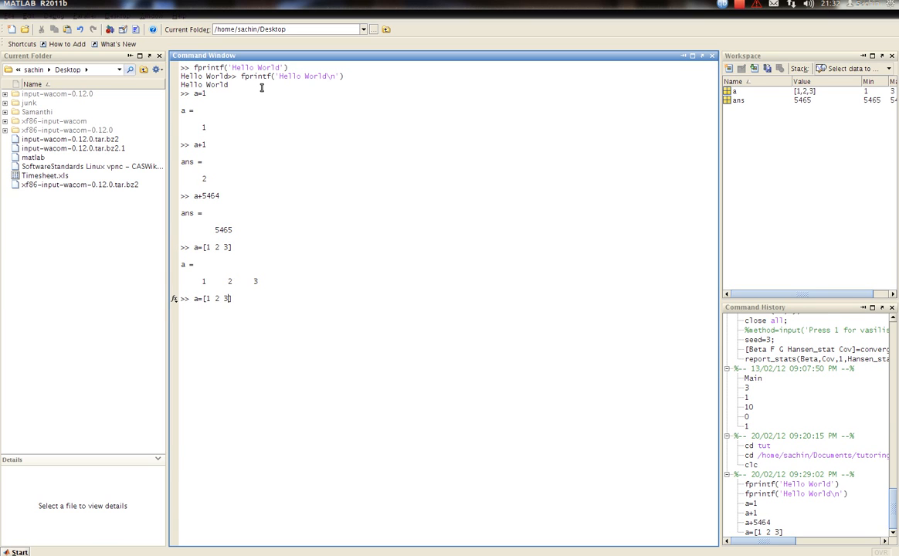
text(;])
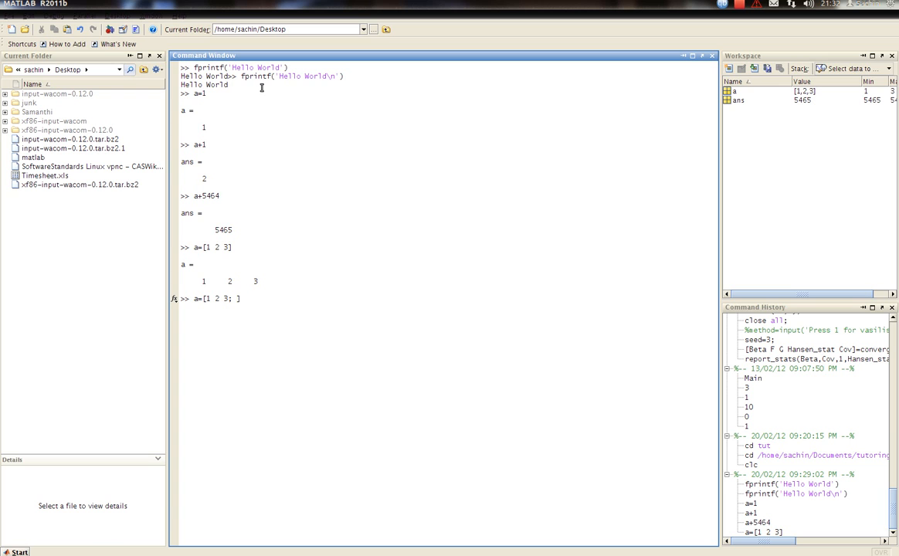
text(4 5 6)
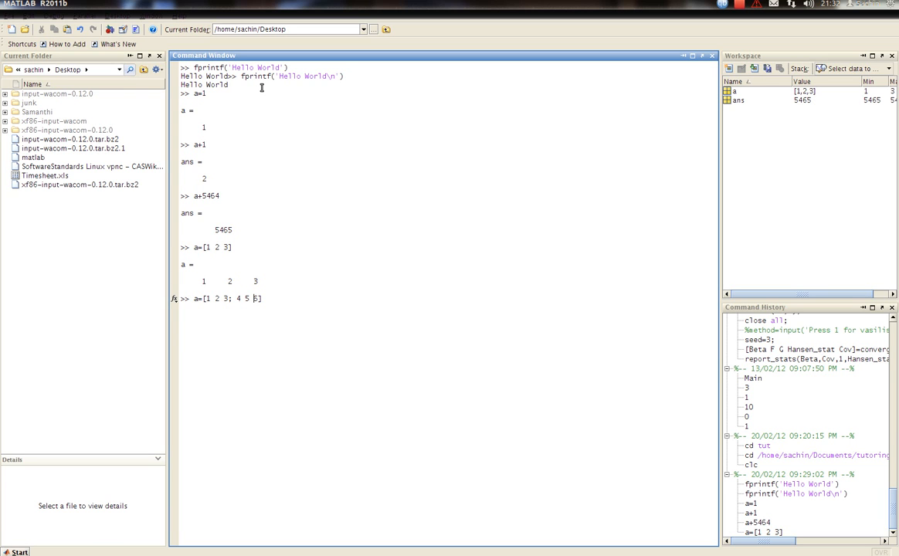
text(6])
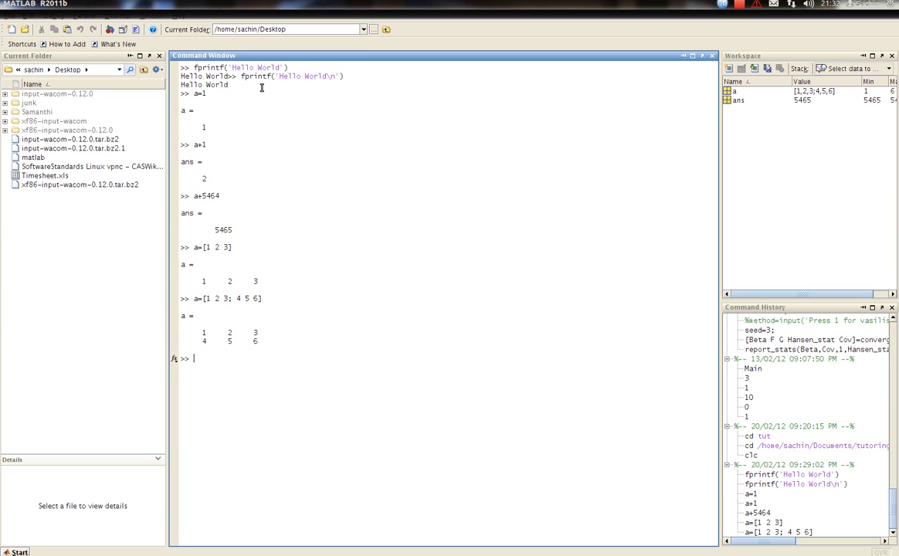
Run a=[1 2 3]' to store the 3-by-1 column vector in a.
text(a=[1 2 3; 4 5 6])
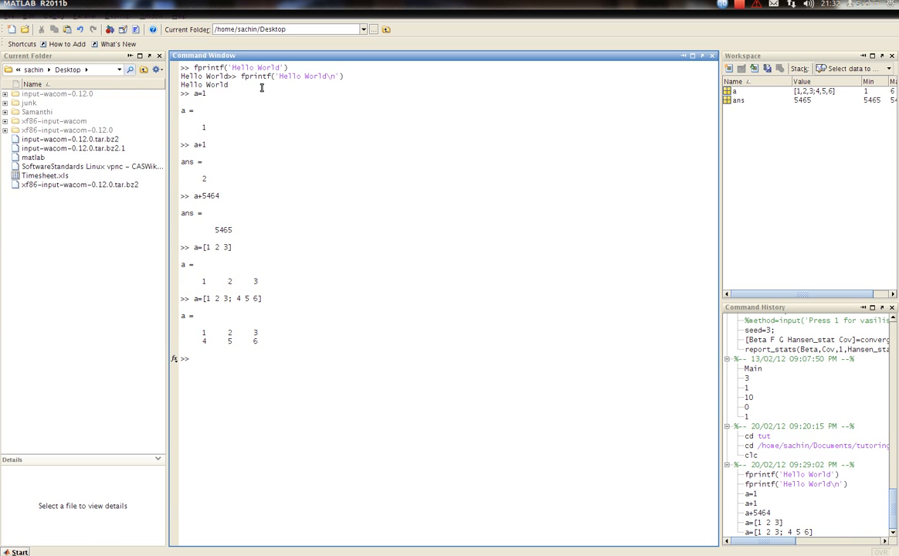
text(a=[1 2 3])
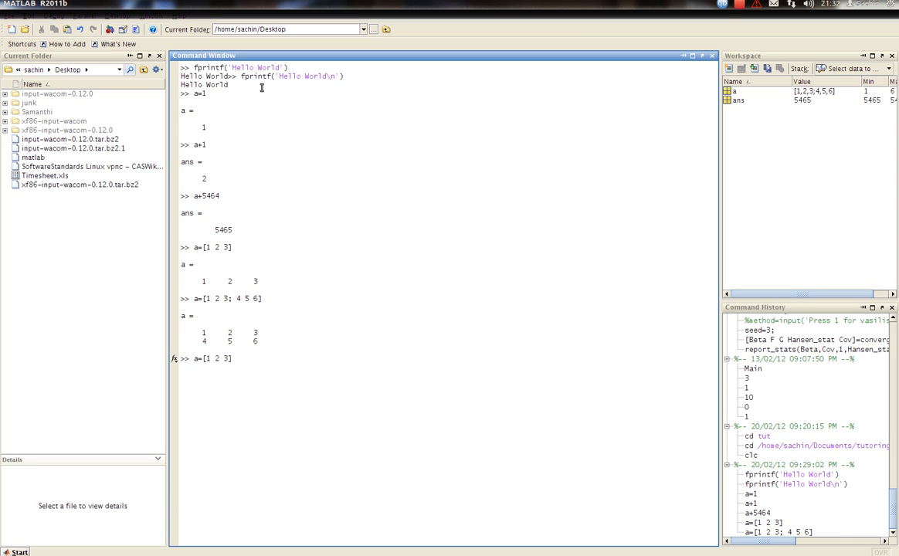
text(')
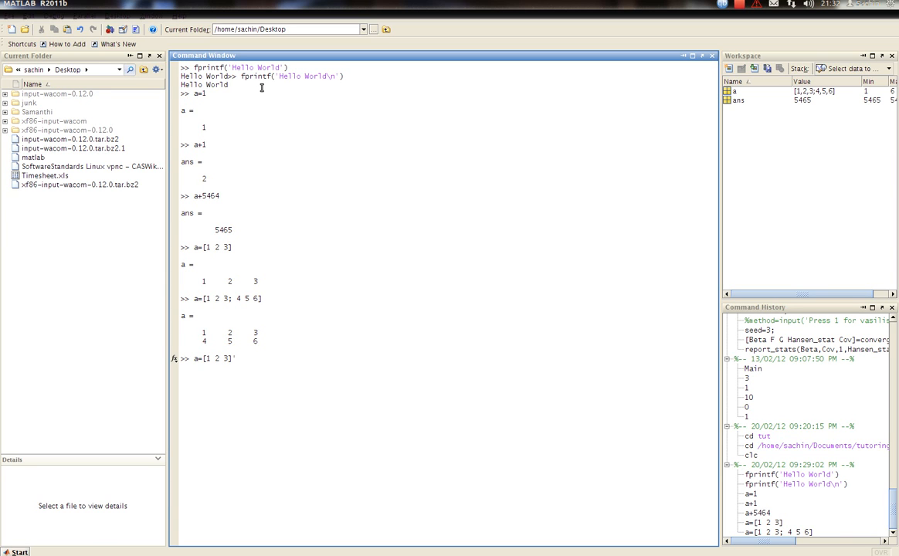
key(Return)
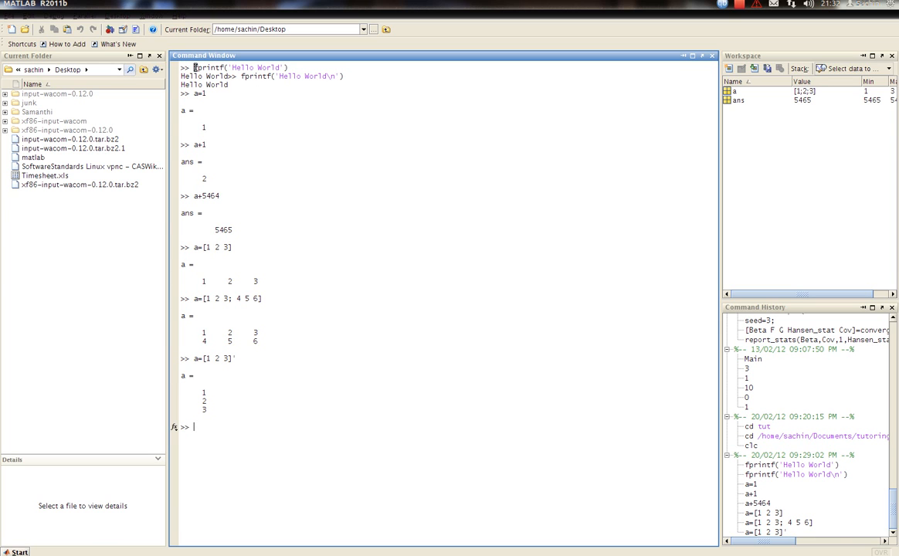
double_click(239, 68)
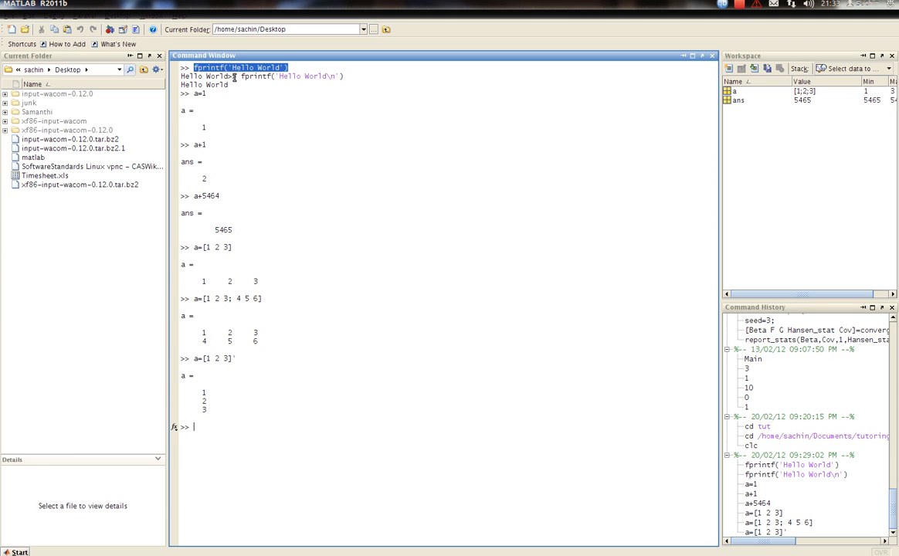
mouse_move(234, 75)
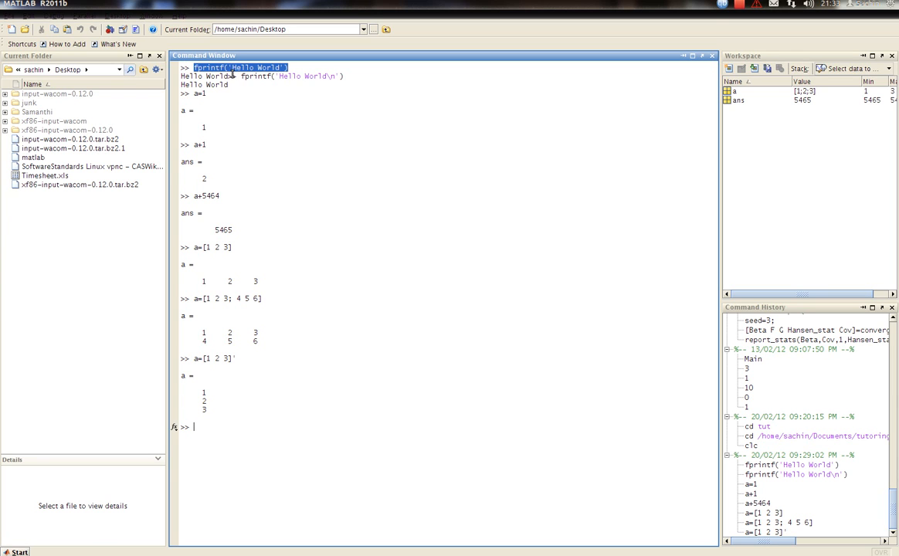
mouse_move(340, 294)
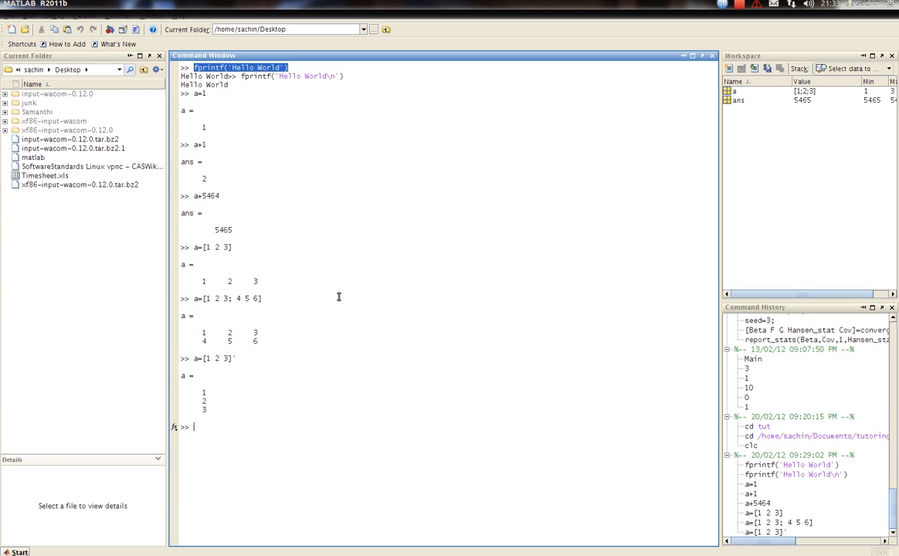
mouse_move(324, 352)
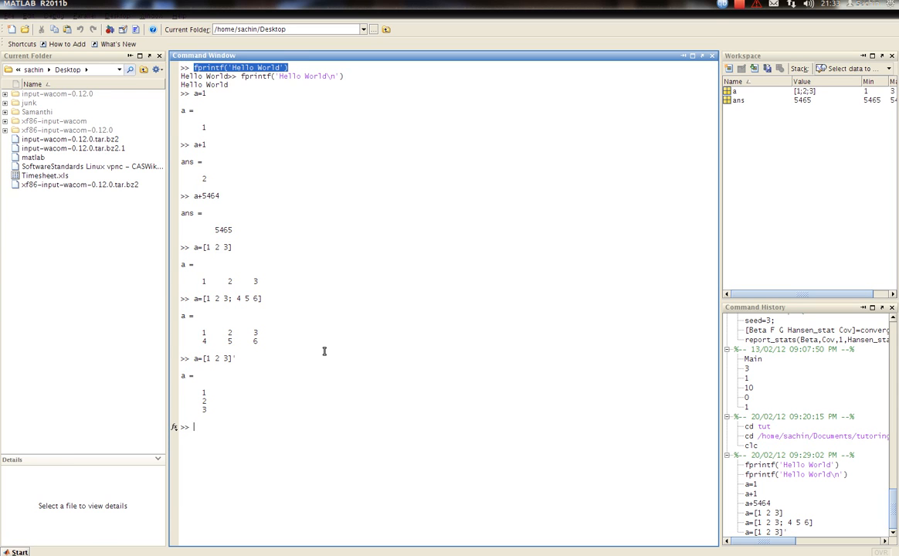
text(plot)
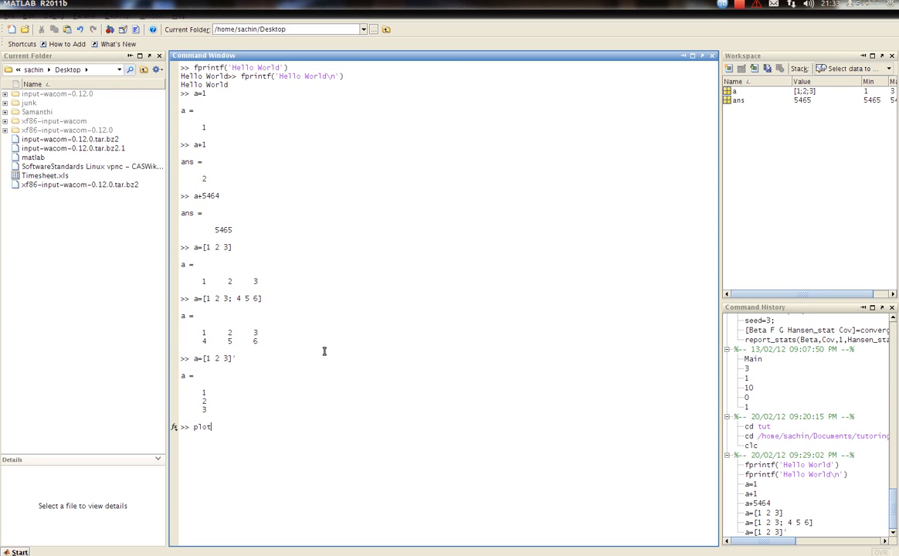
text(()
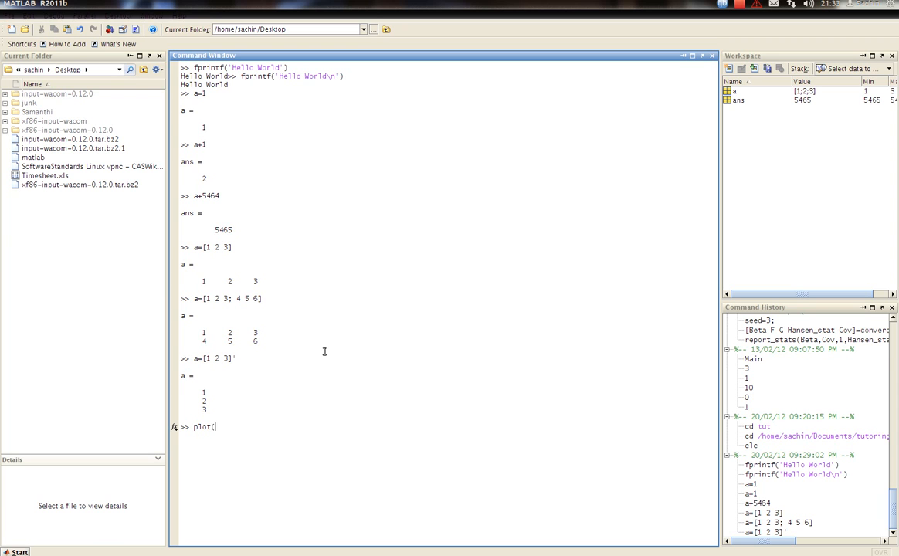
text(()
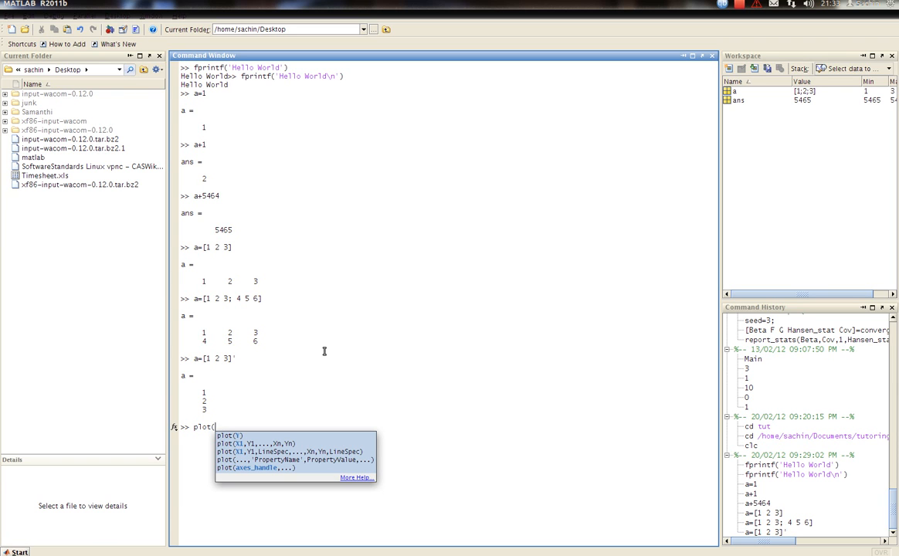
key(Escape)
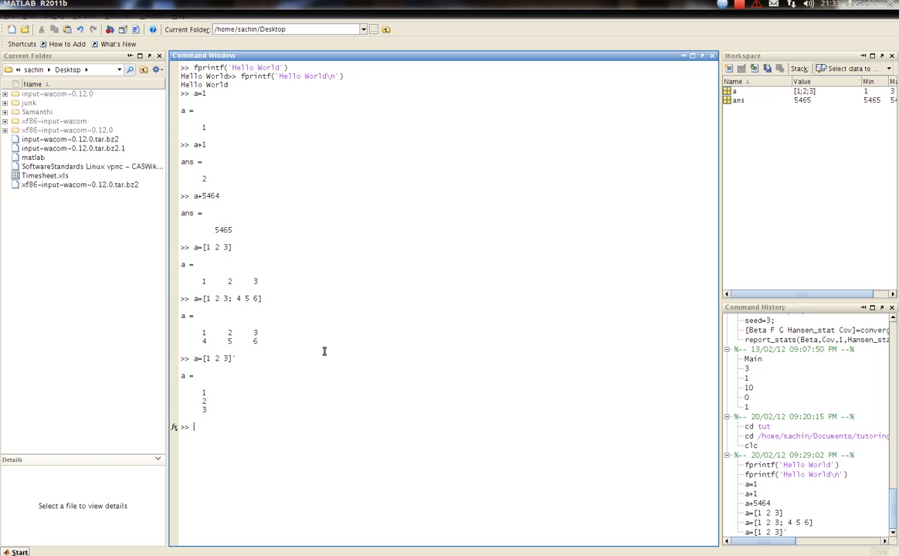
Create row vectors x=[1 2 3] and y=[1 2 3].
text(x=)
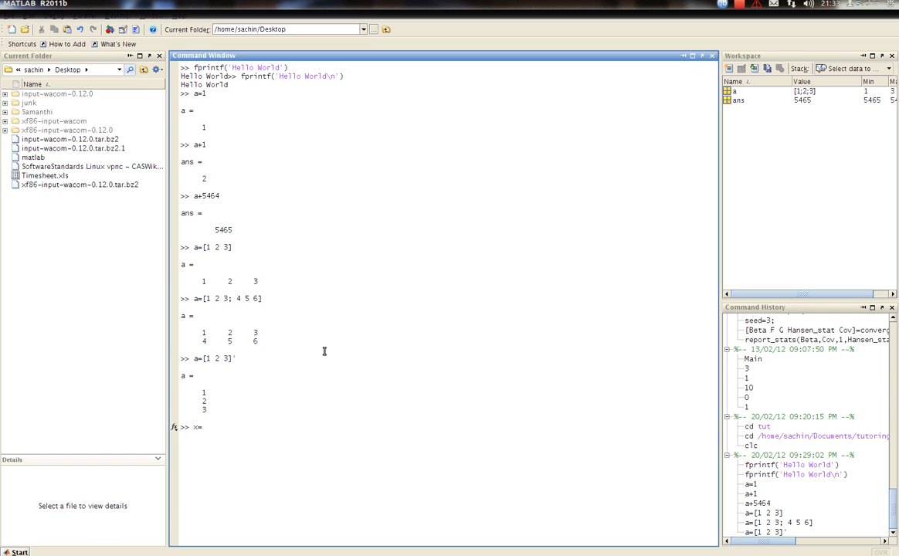
text([1 2 3])
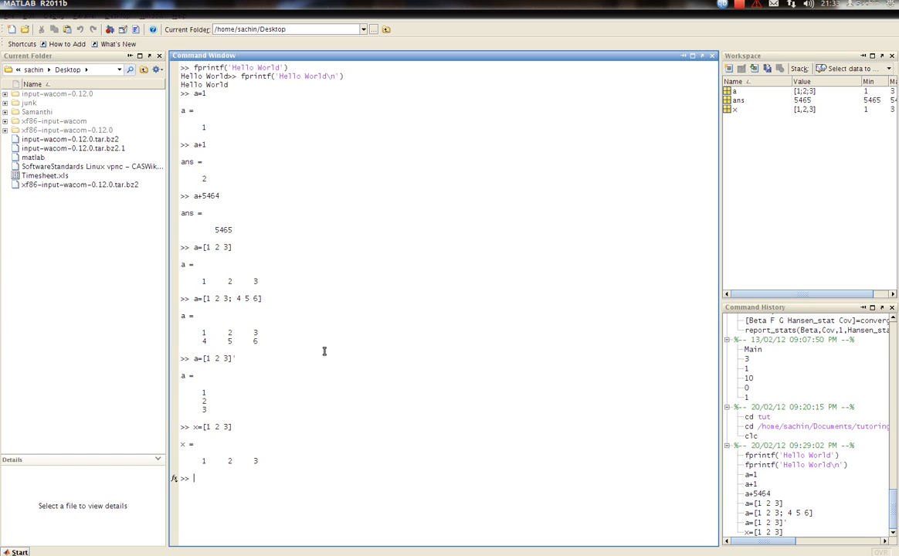
text(y=)
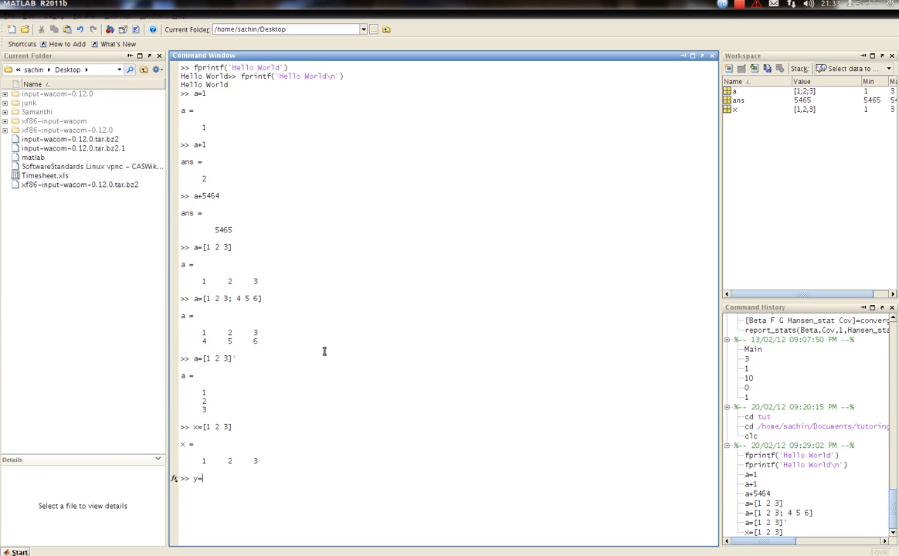
text([1 2 3)
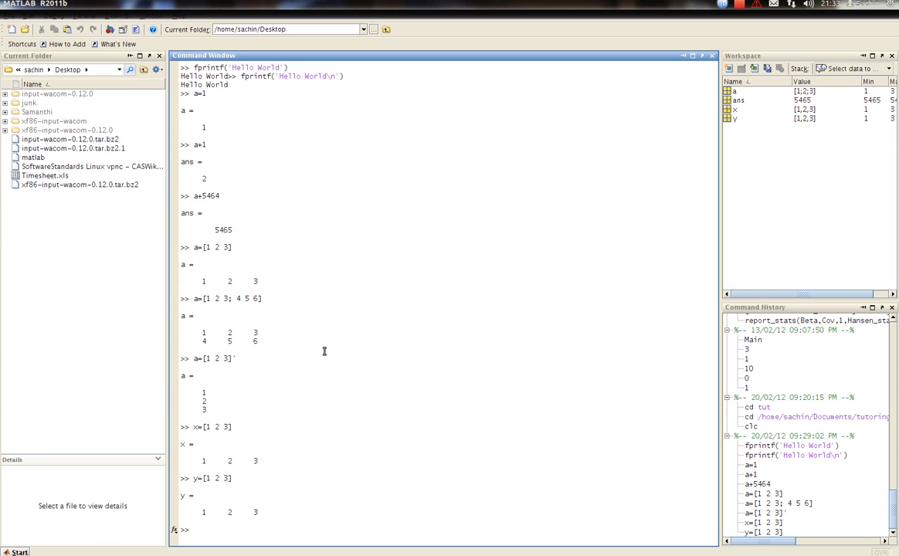
Start a stray y=x line and discard it, leaving the prompt empty.
text(y)
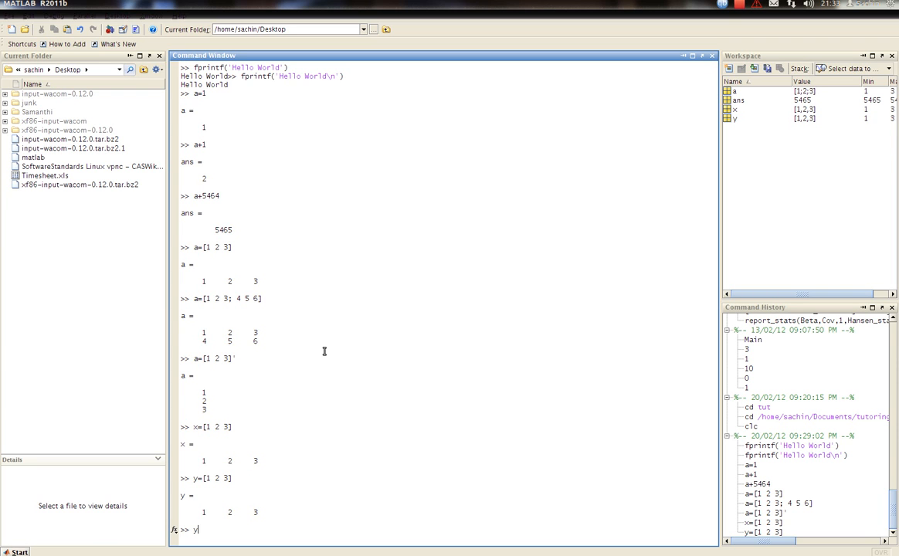
text(=x)
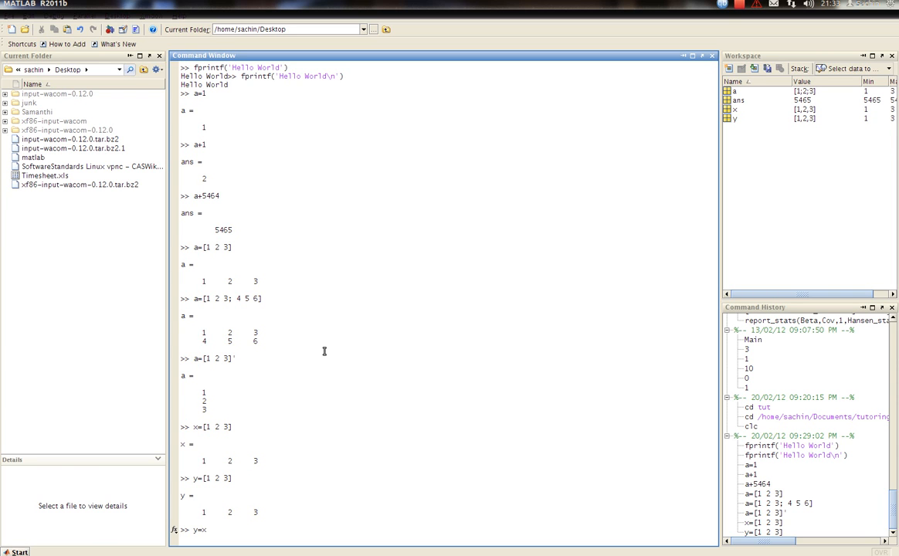
key(Enter)
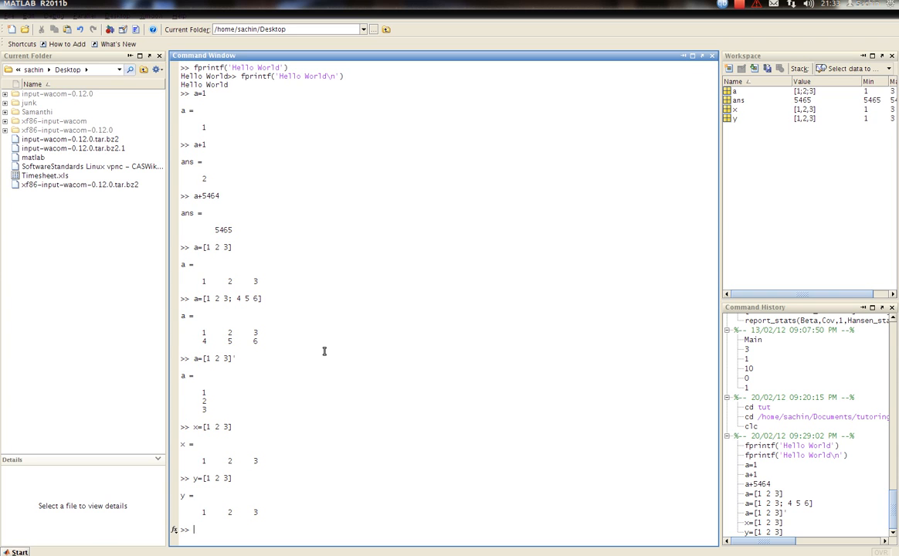
Run plot(x,y) to show y against x as a line in Figure 1.
text(plot()
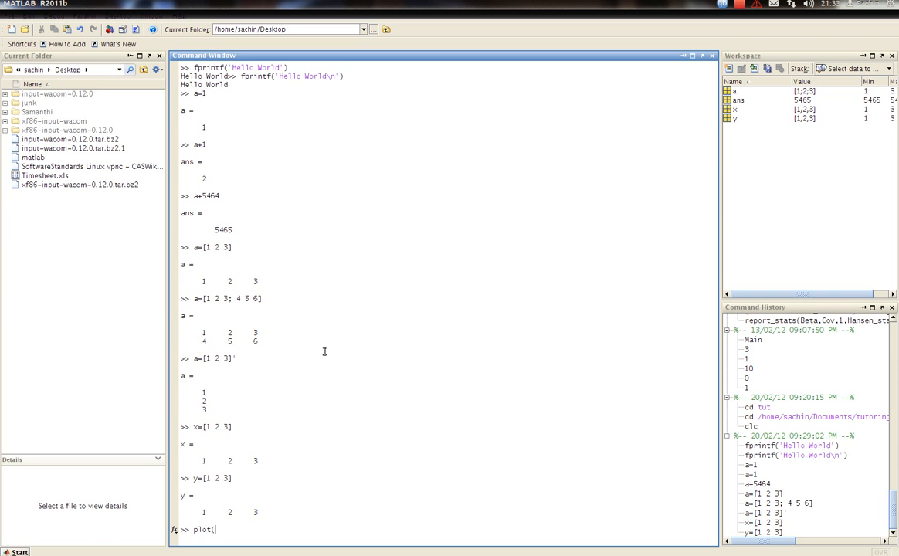
text(x,y))
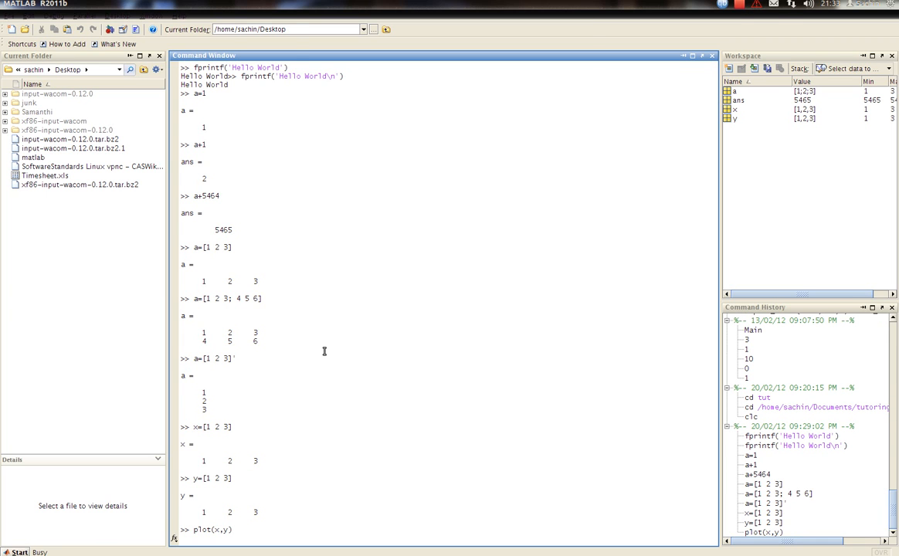
key(Return)
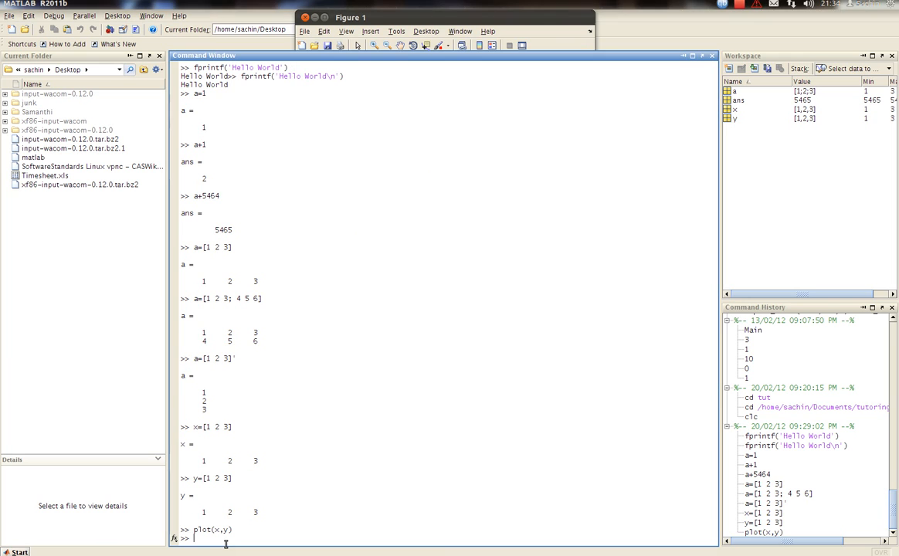
Rerun as plot(x,y,'r') to draw the line in red.
text(plot(x,y))
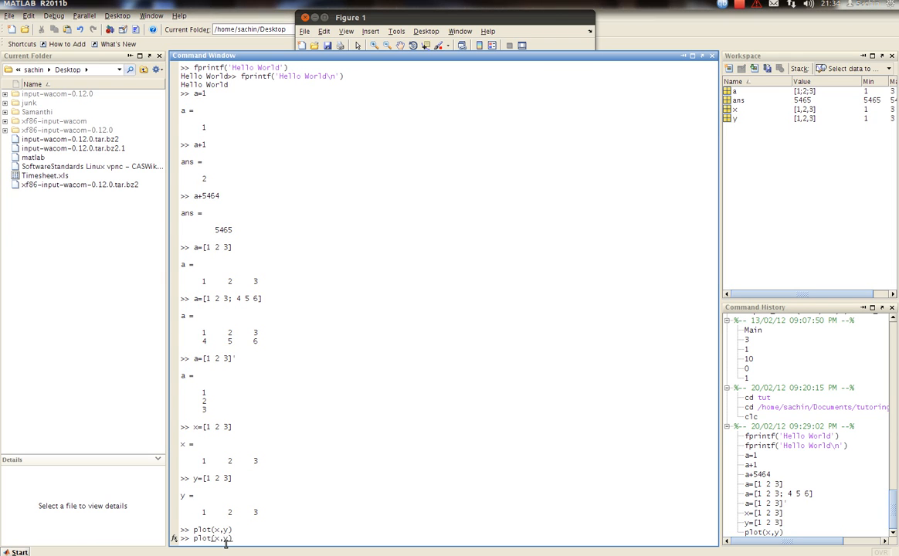
text(,'r')
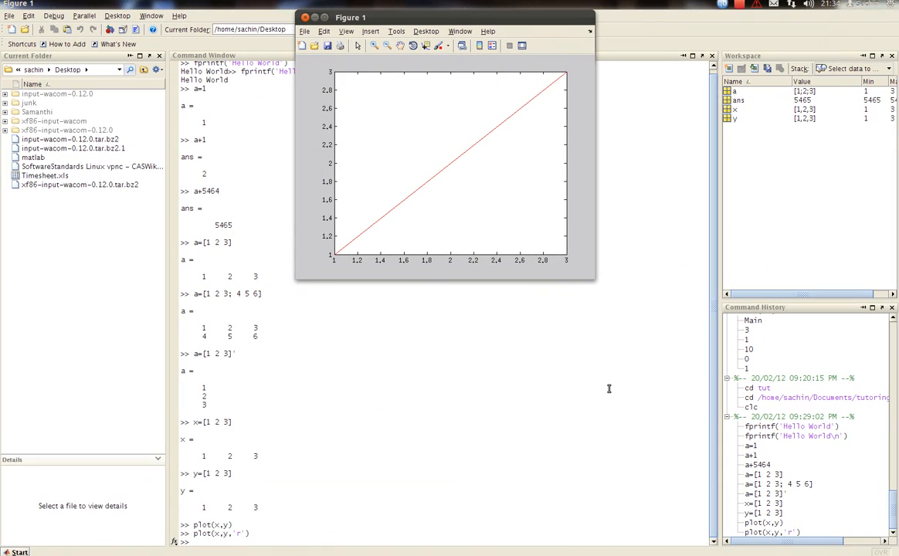
mouse_move(664, 278)
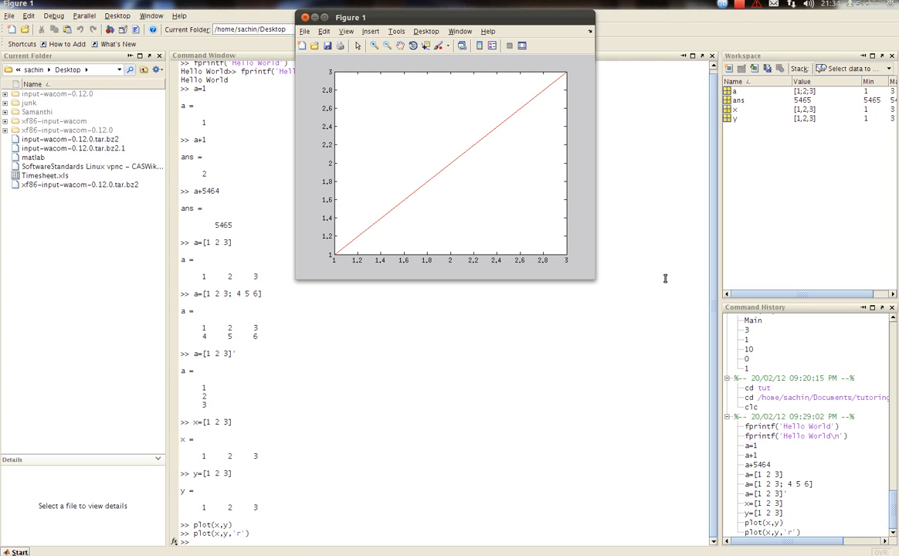